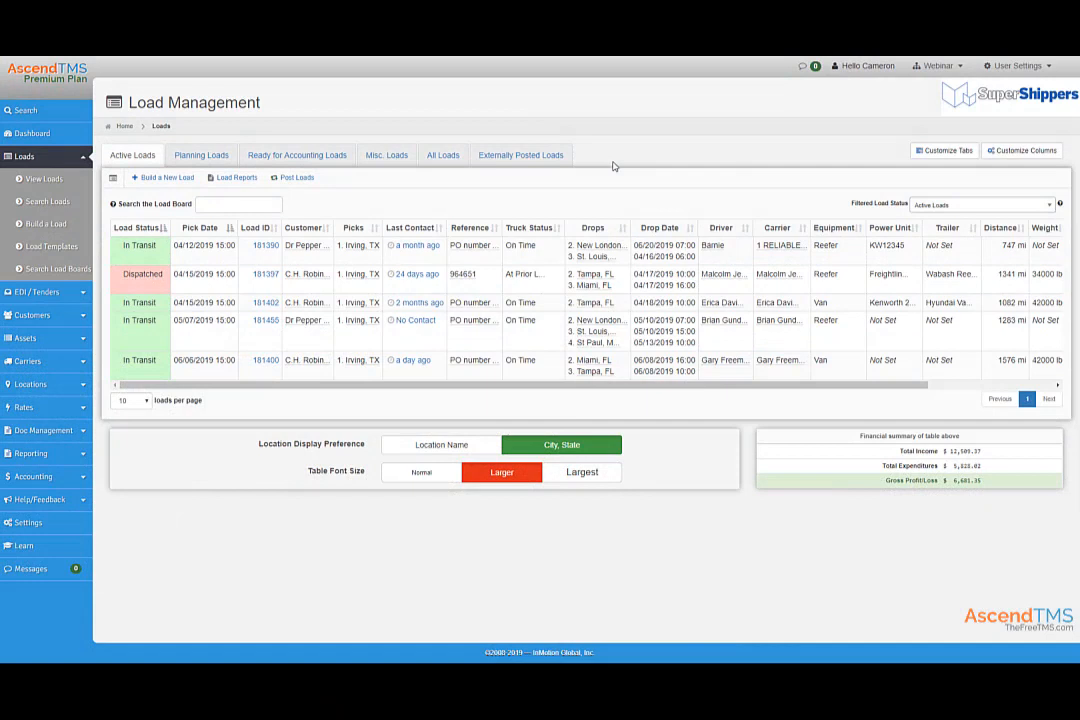
mouse_move(424, 188)
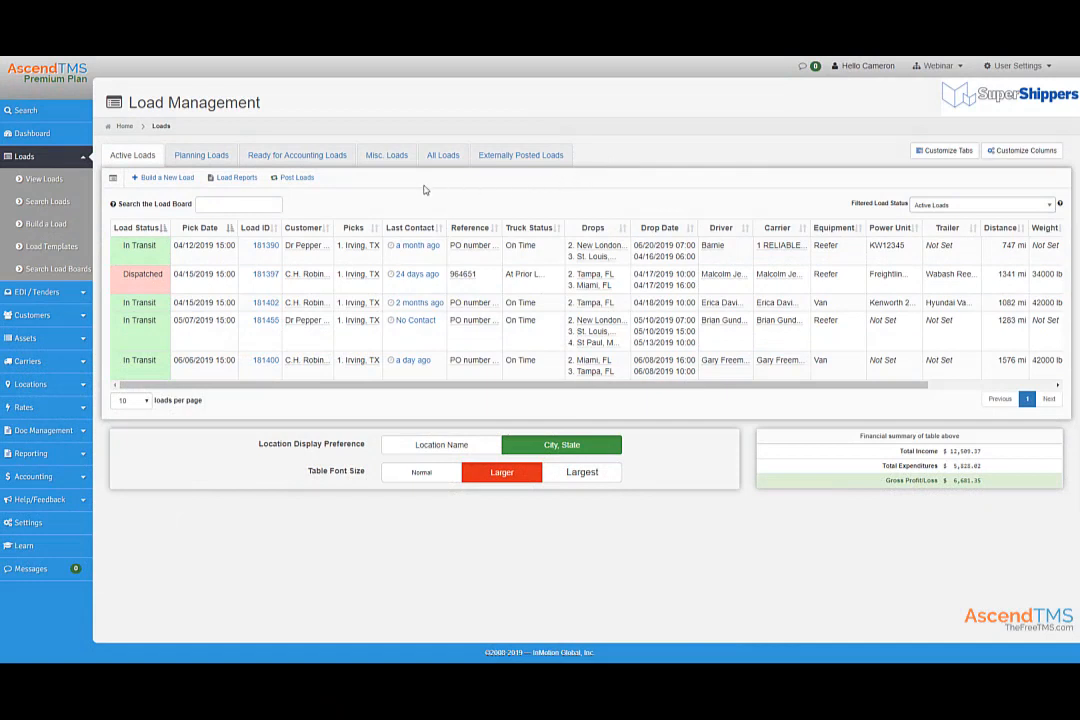
mouse_move(292, 200)
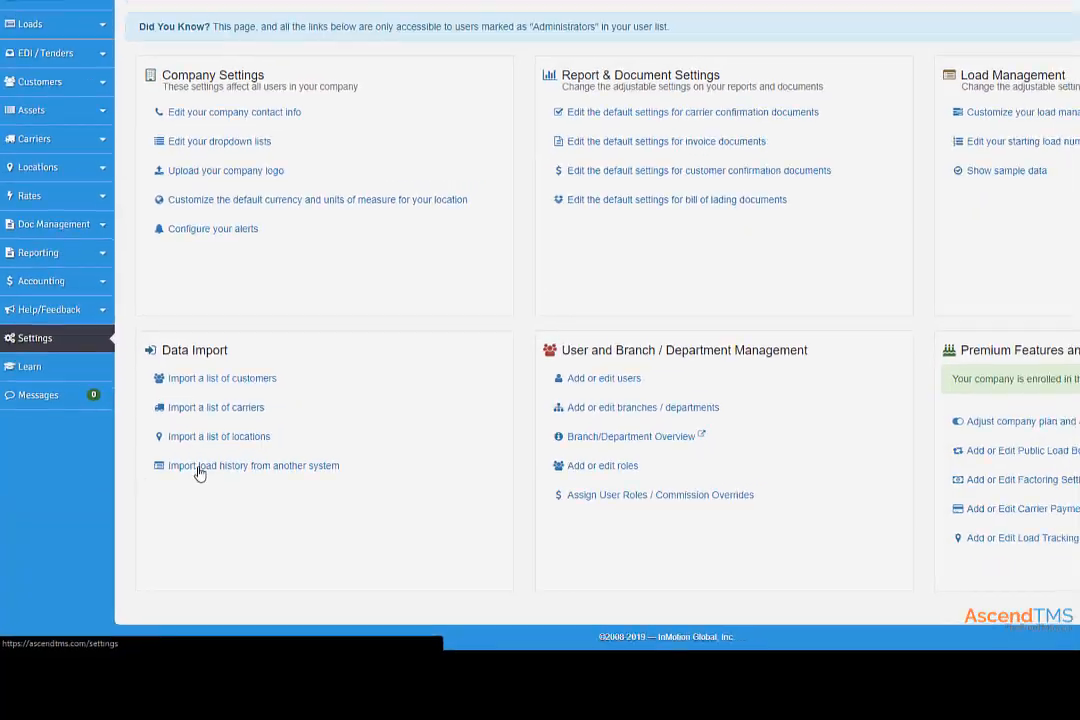
- Reach the organization's Public Load Board Settings from the account options list
scroll(down, 3)
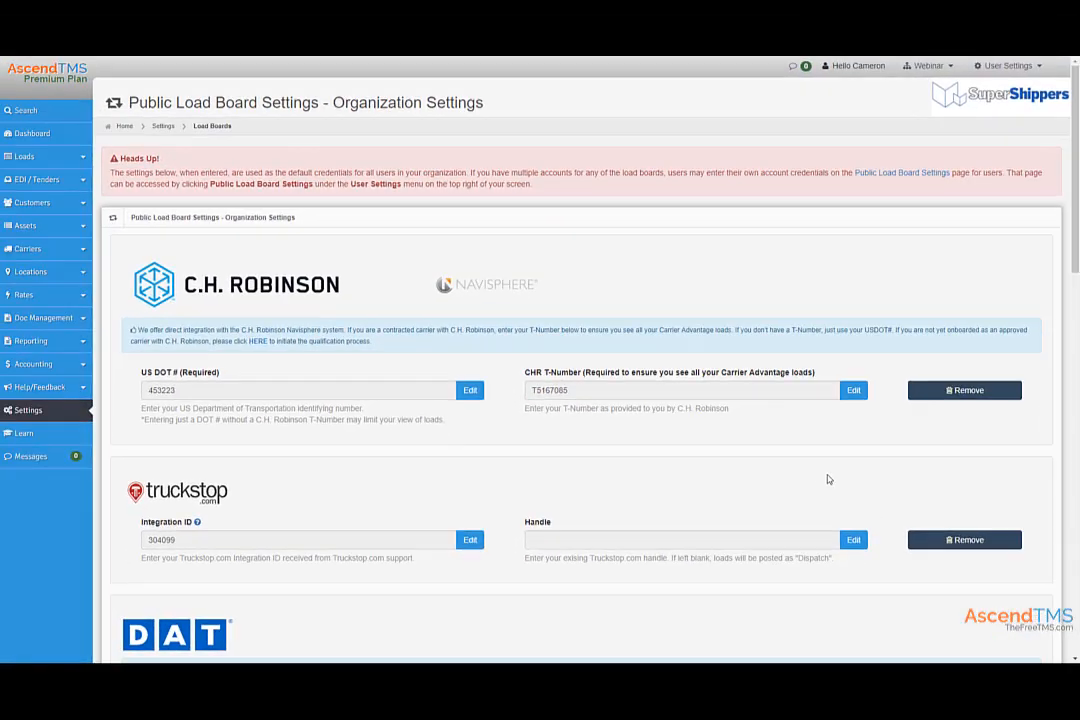
mouse_move(812, 472)
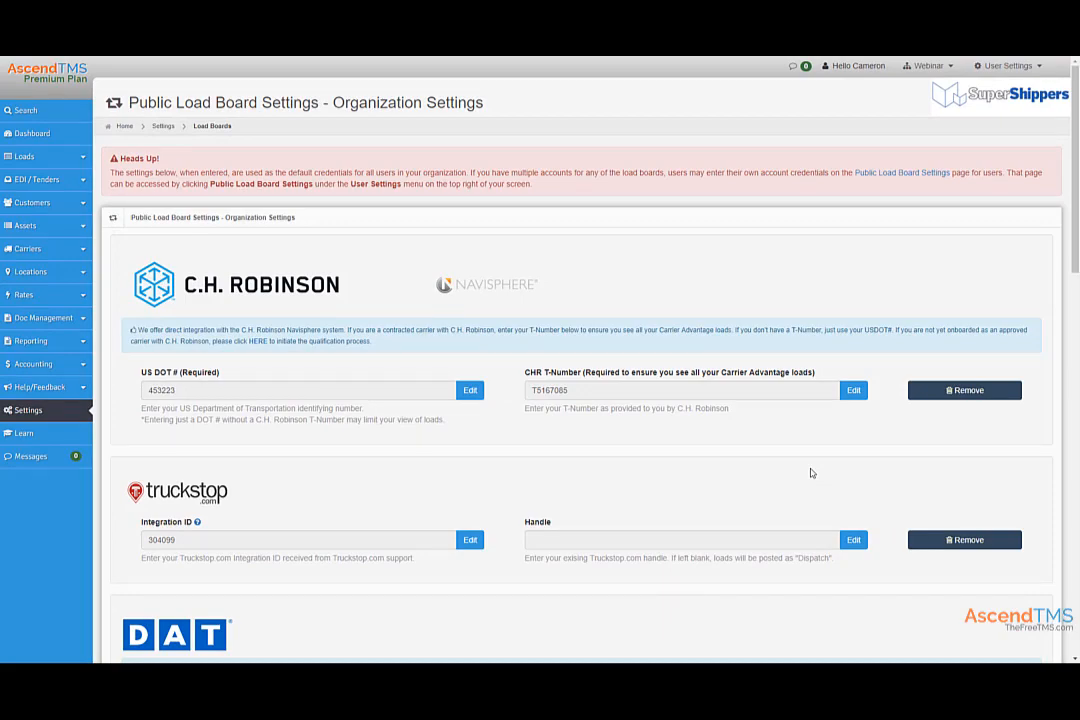
click(1008, 64)
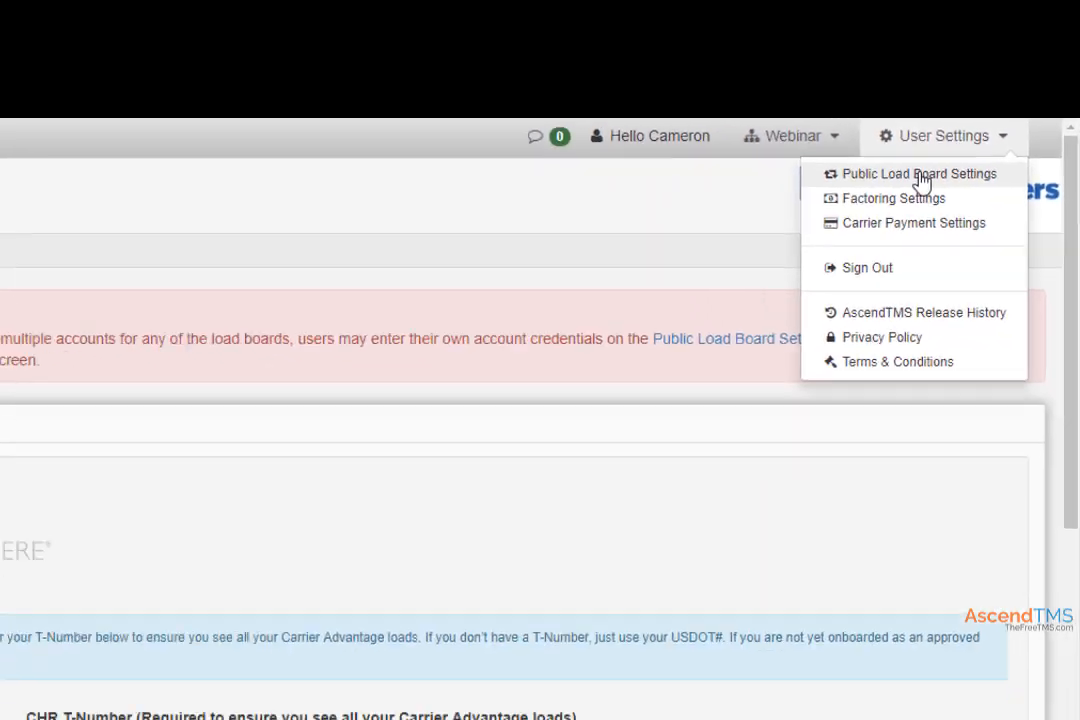
click(916, 172)
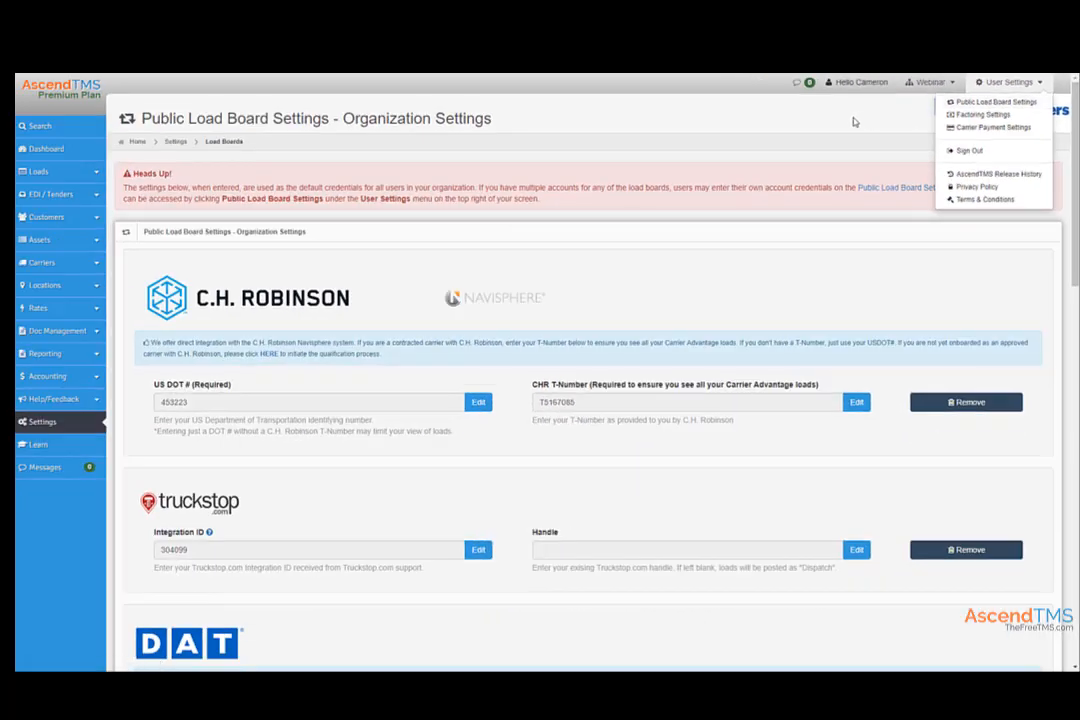
- Review the connected load board accounts — DAT, Trucker Path, 123Loadboard and NextLoad
scroll(down, 3)
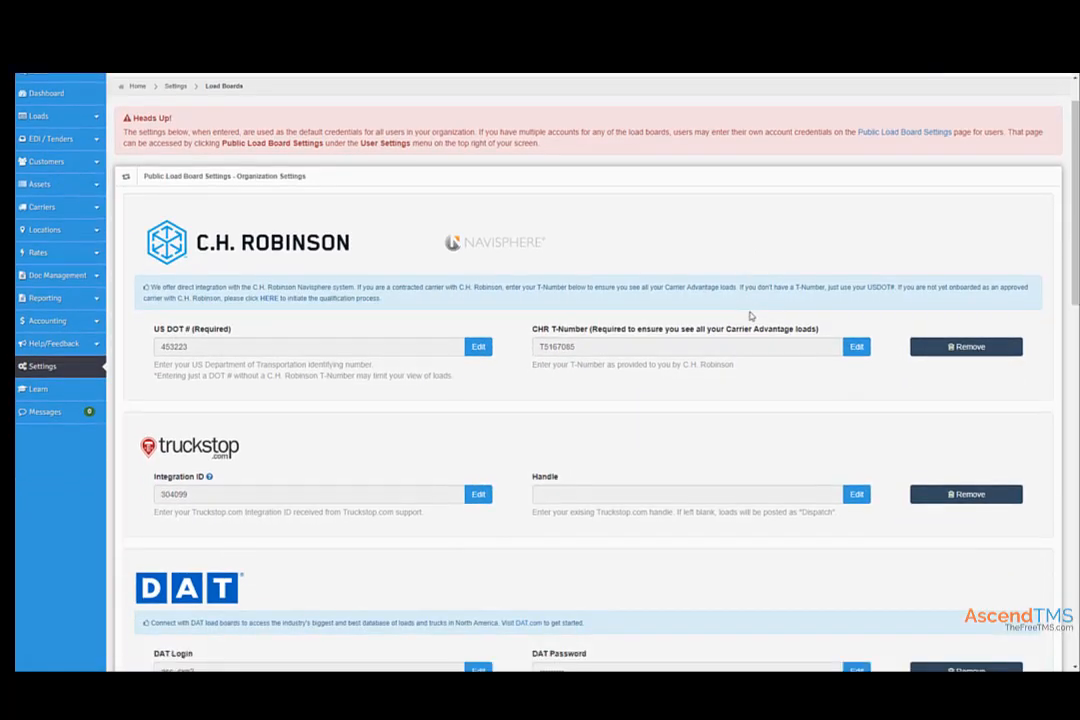
scroll(down, 3)
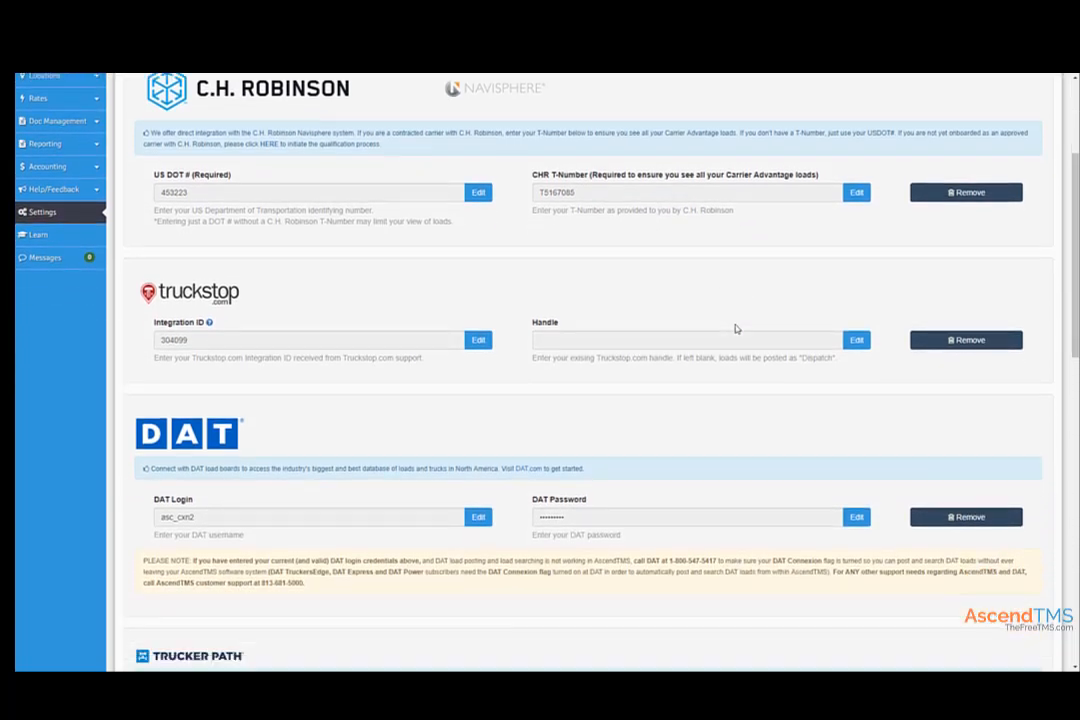
scroll(down, 3)
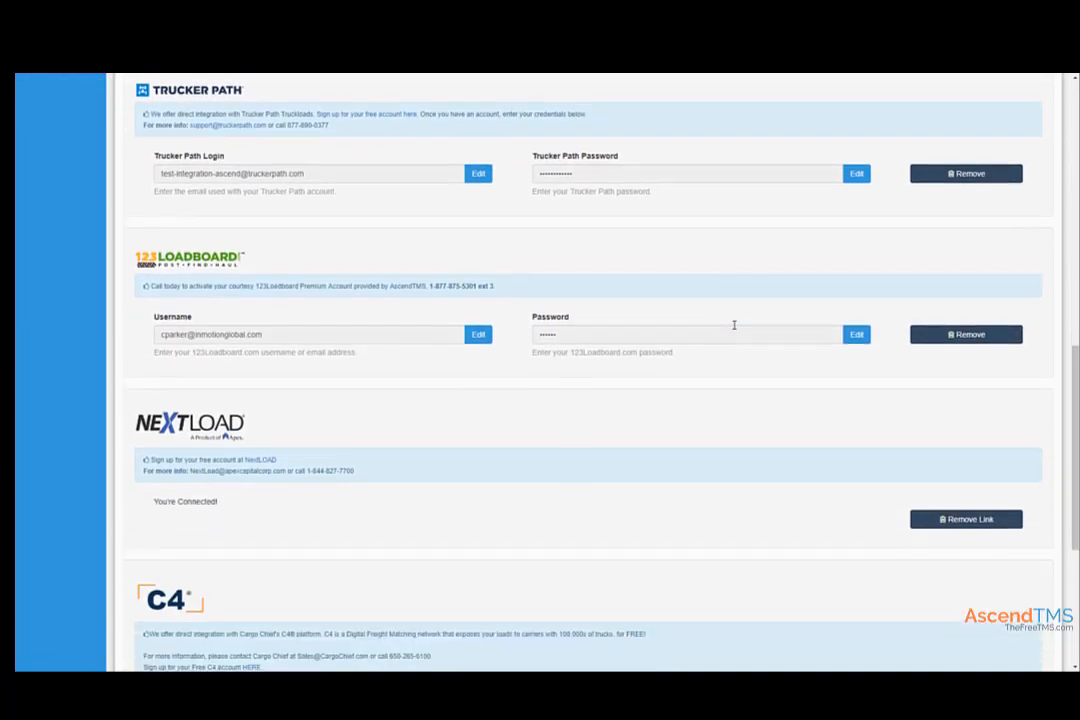
scroll(up, 3)
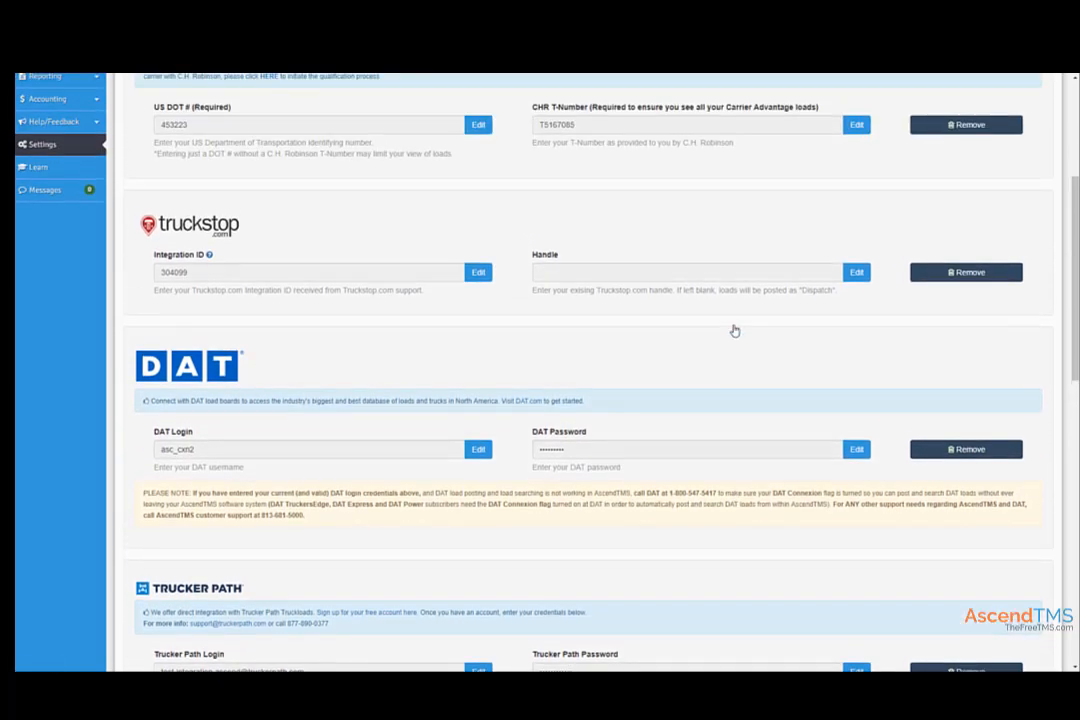
mouse_move(660, 344)
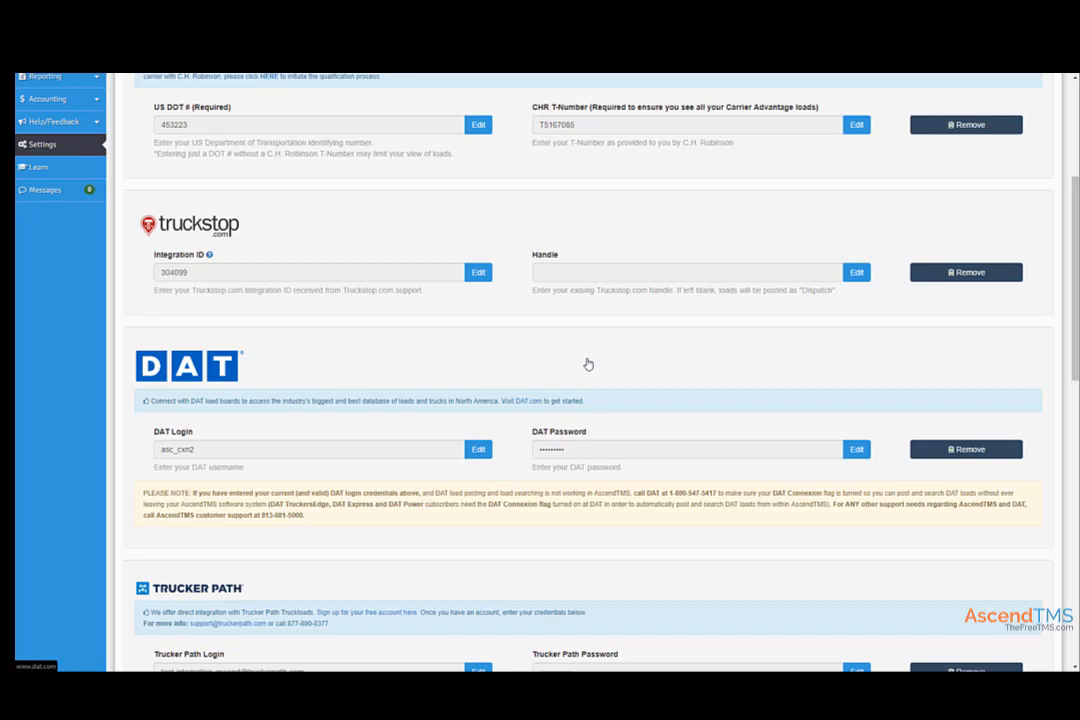
mouse_move(550, 374)
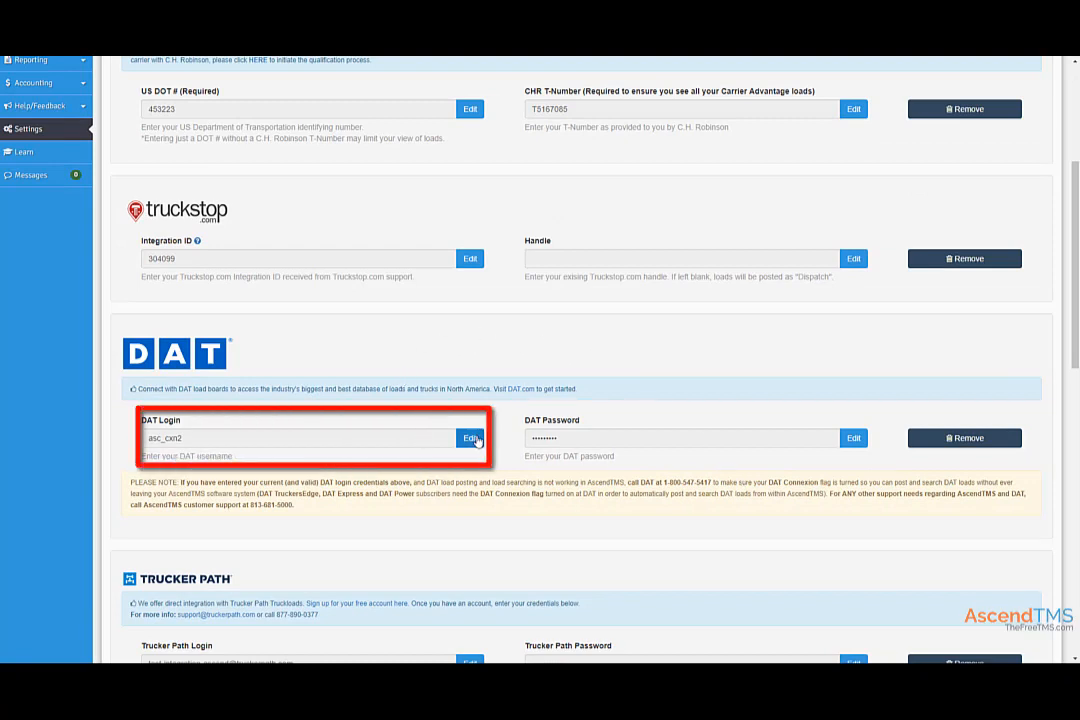
click(468, 438)
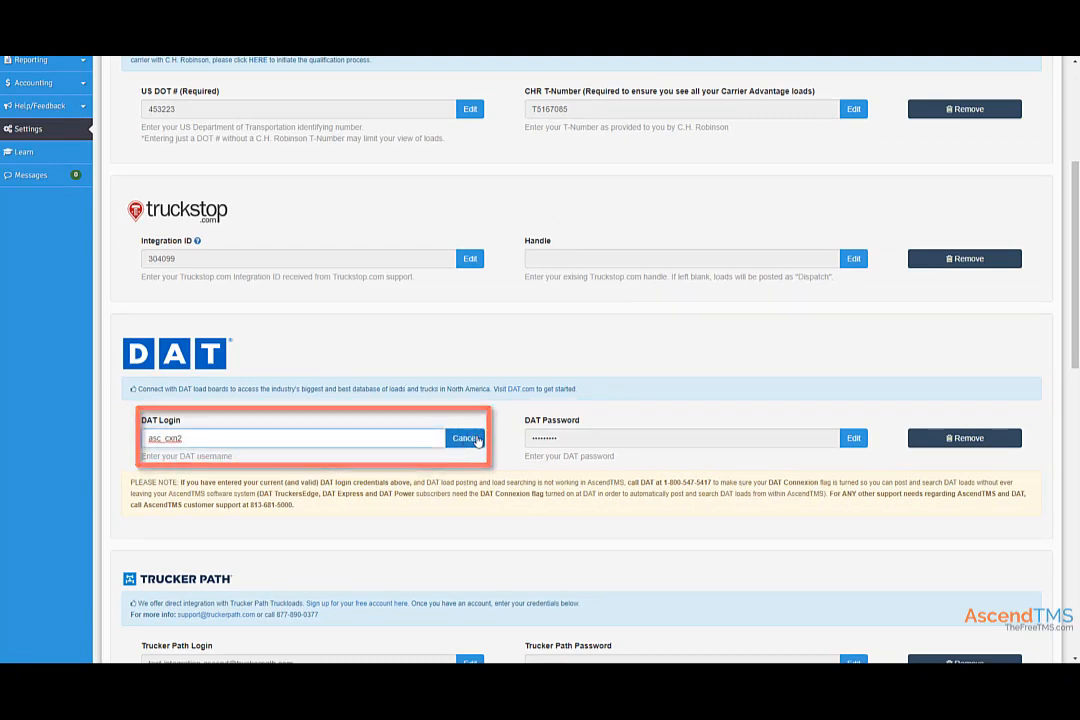
click(464, 438)
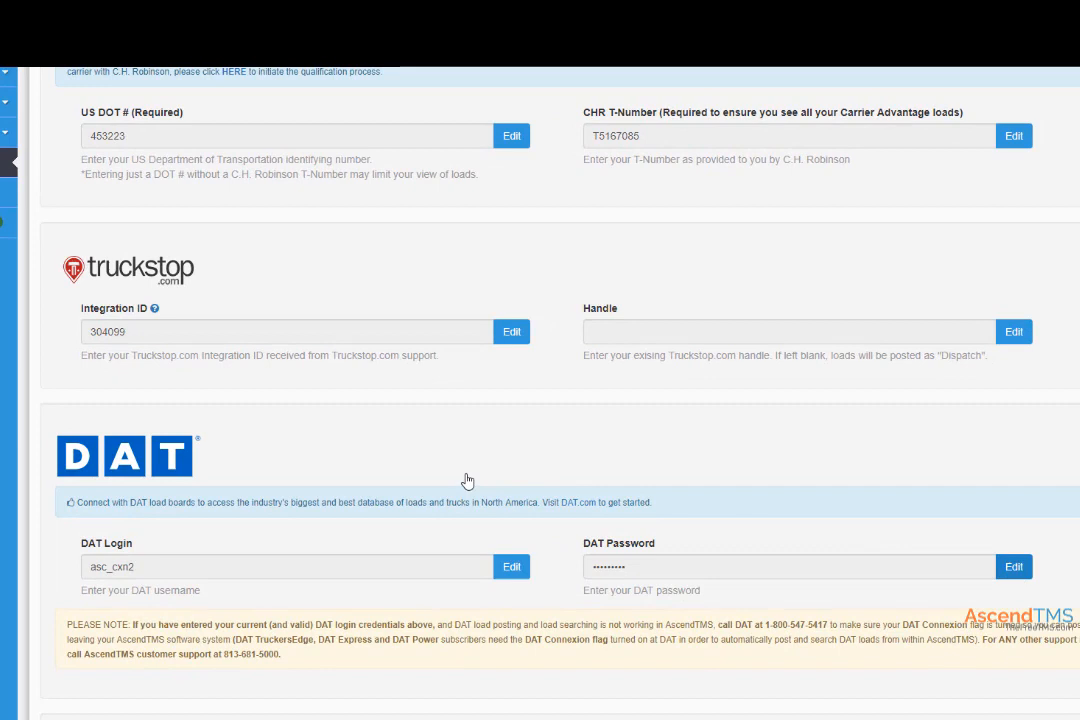
scroll(up, 3)
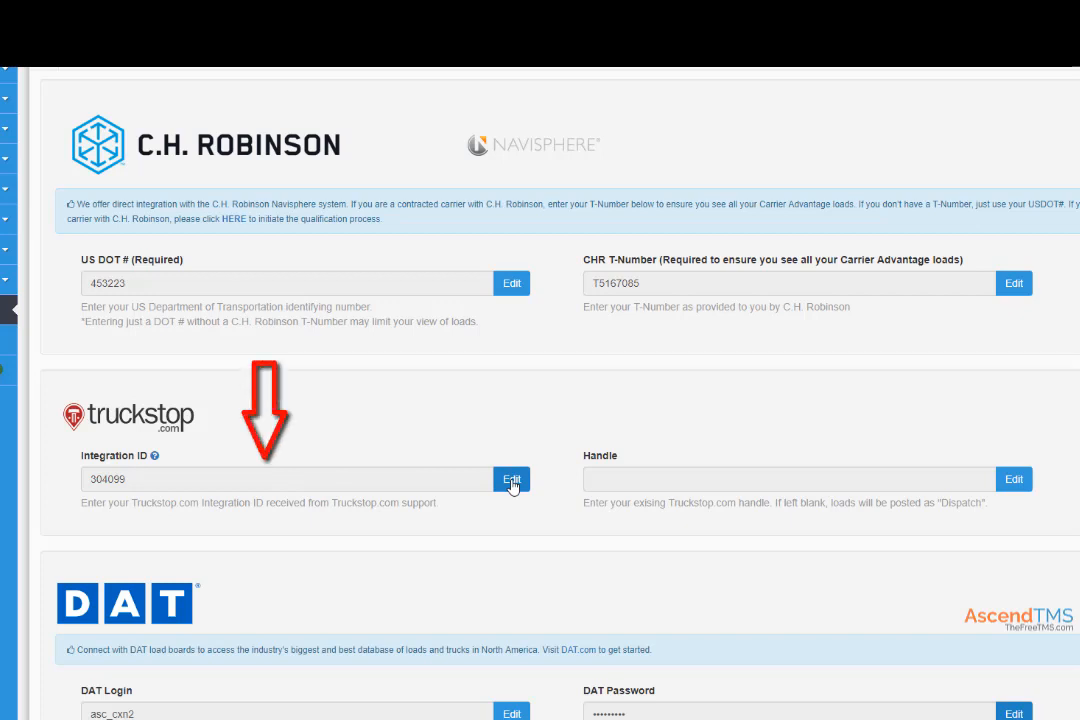
click(512, 480)
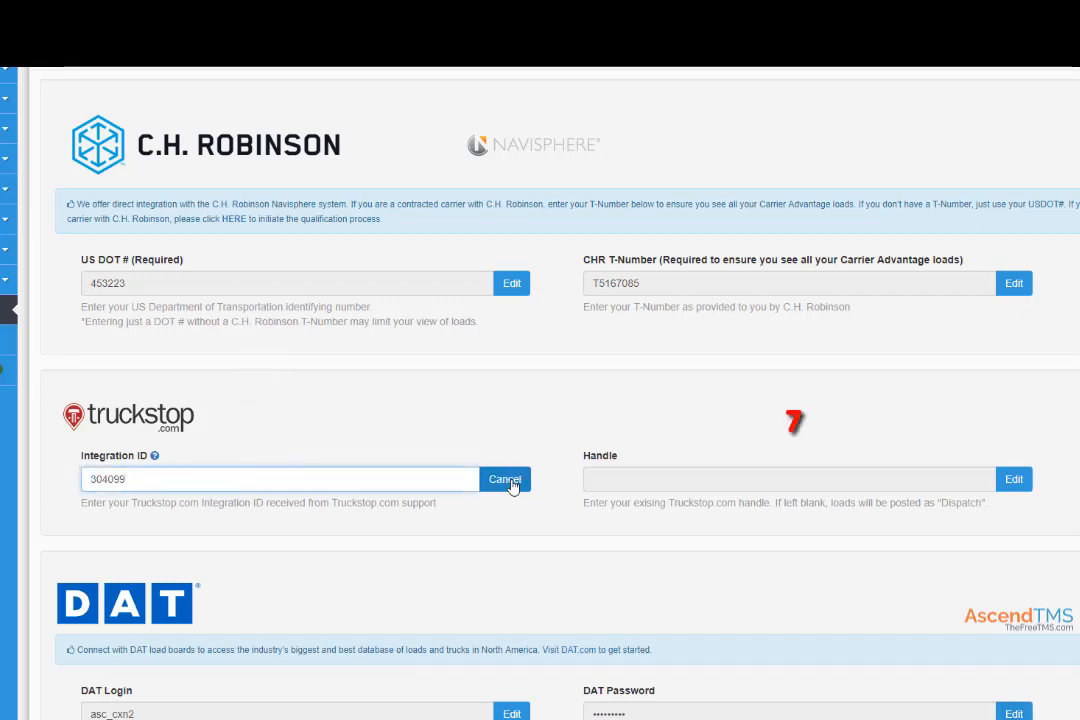
click(504, 480)
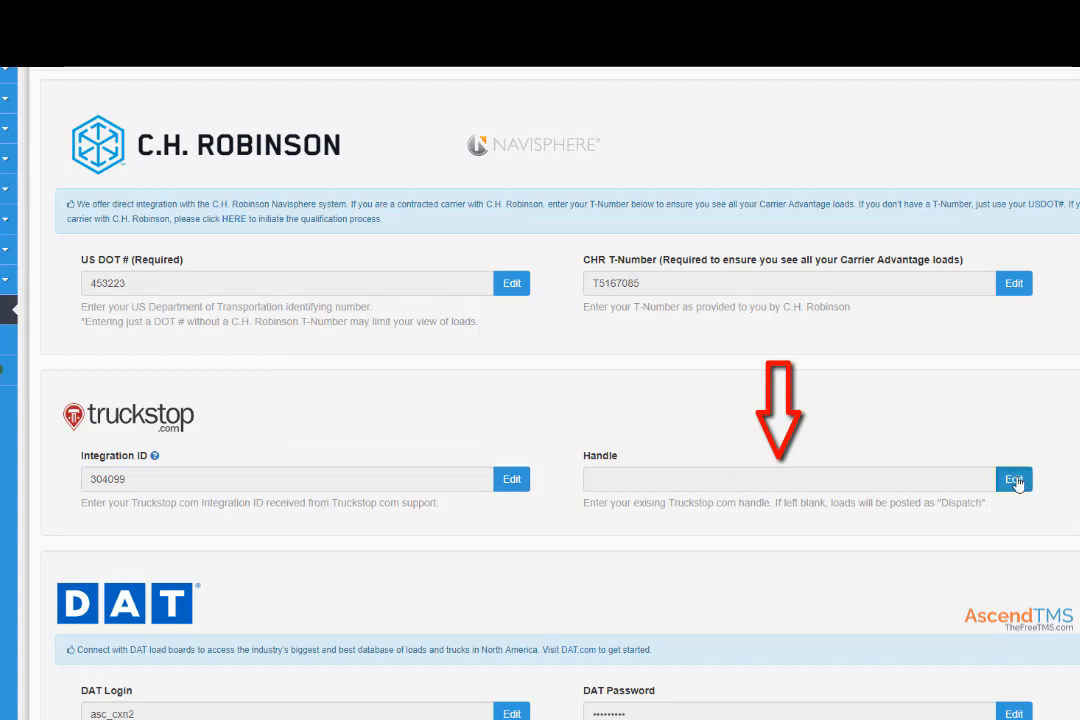
click(1016, 480)
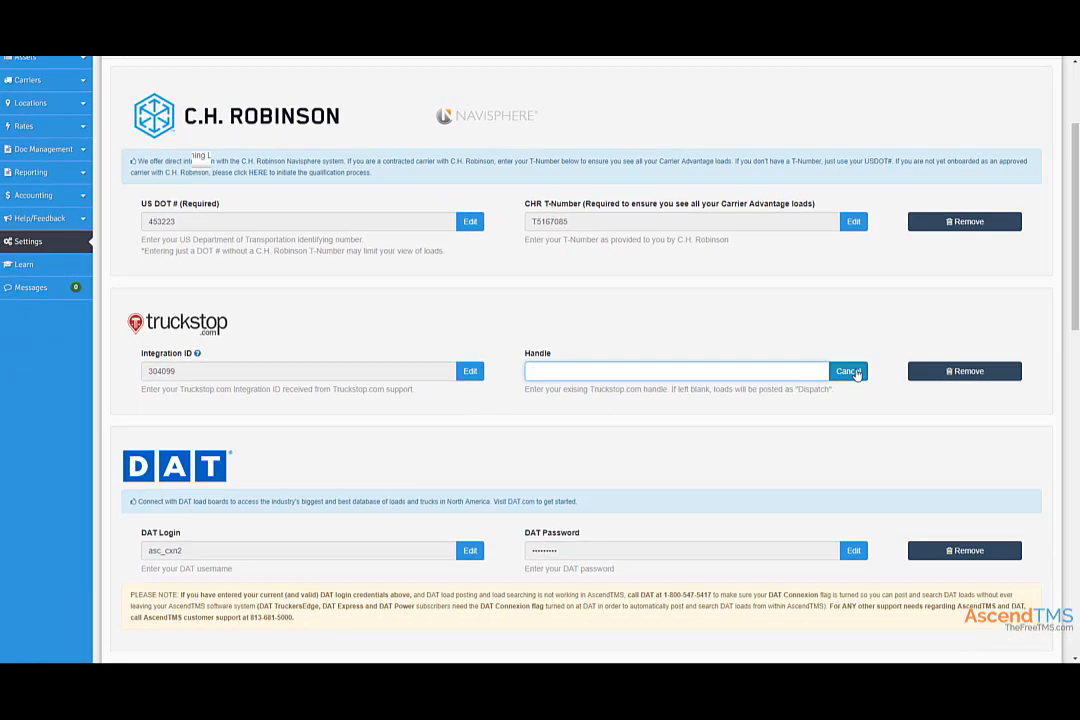
click(848, 370)
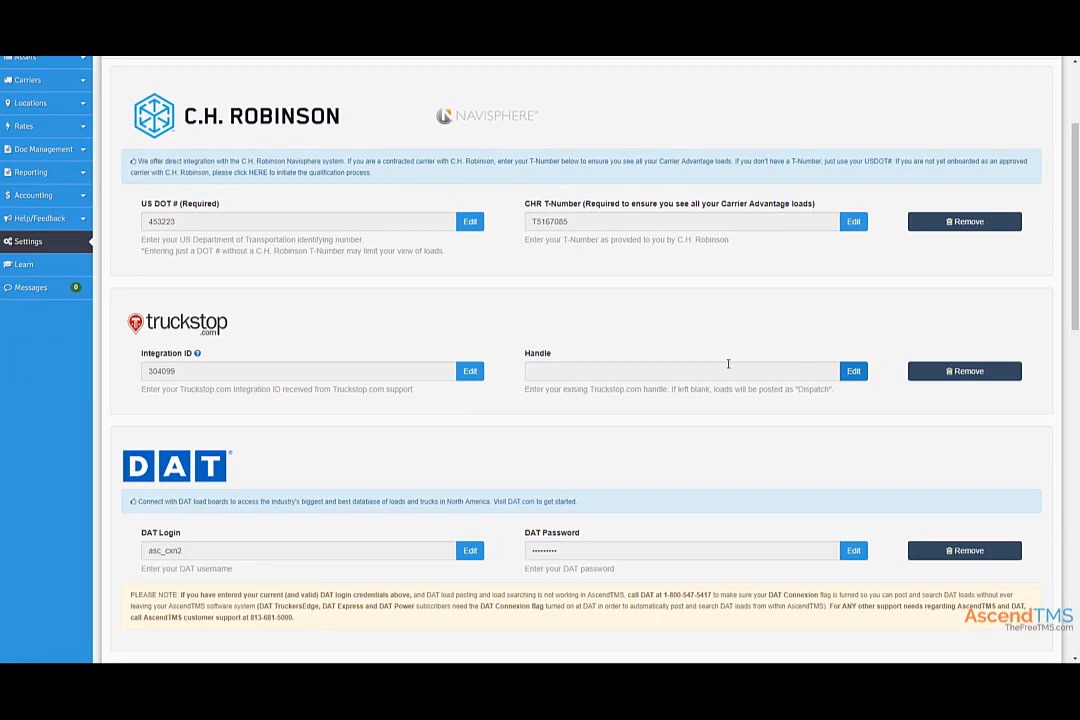
scroll(down, 3)
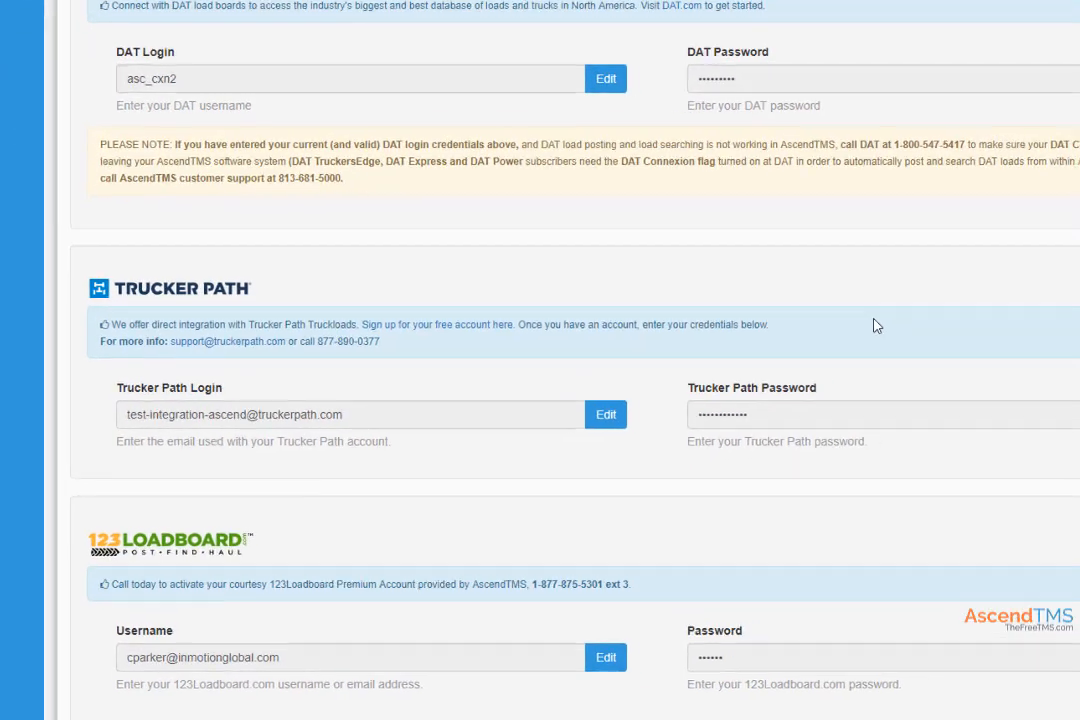
scroll(down, 3)
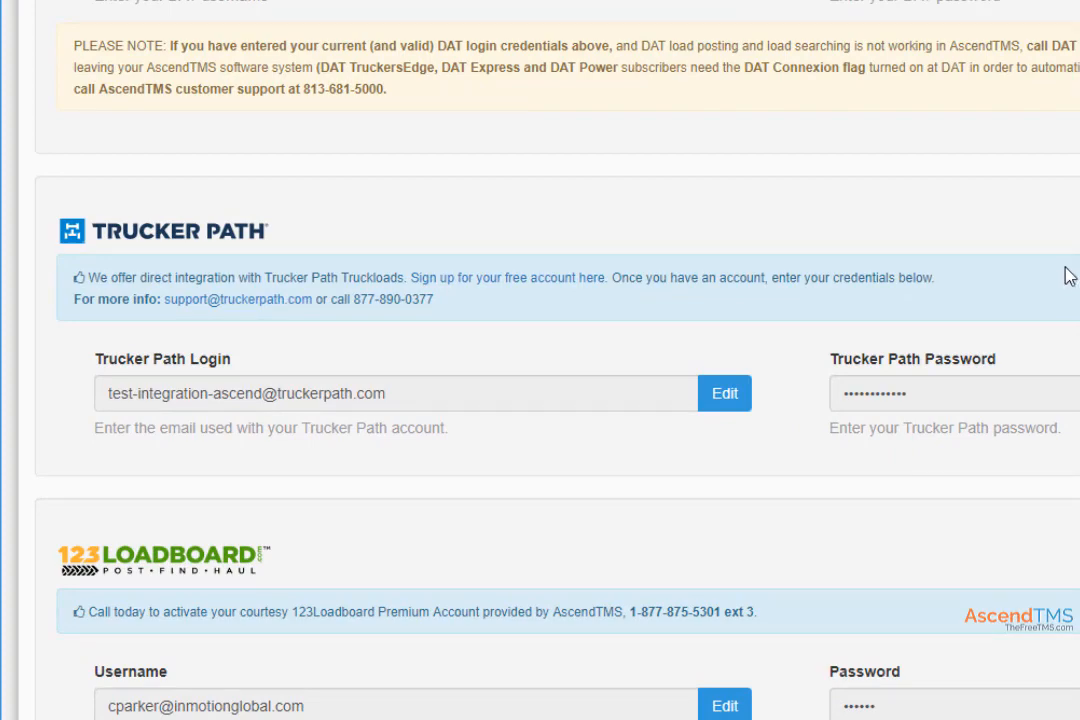
scroll(down, 3)
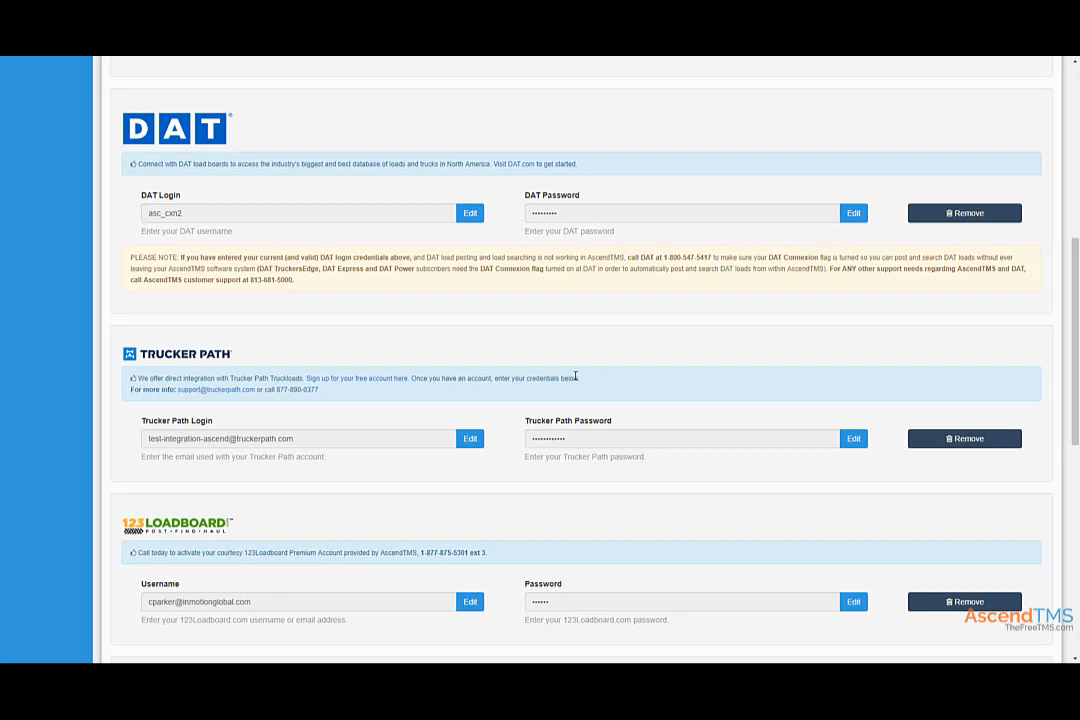
scroll(down, 3)
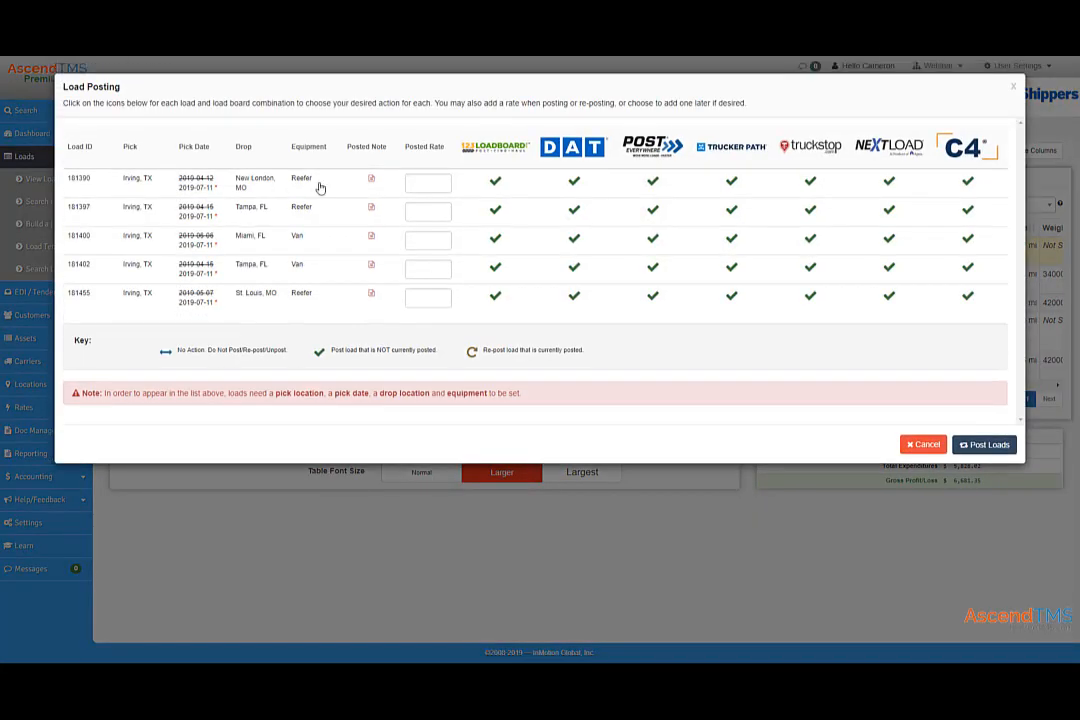
- Cancel the Load Posting window and switch to the Planning Loads list
click(920, 444)
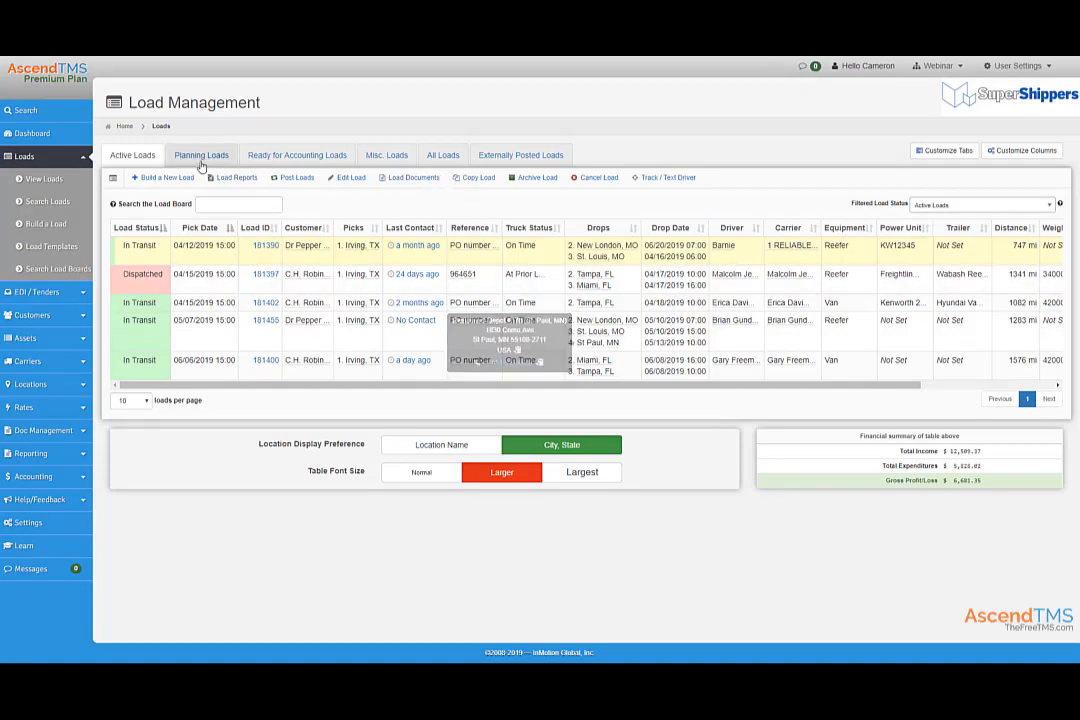
click(200, 154)
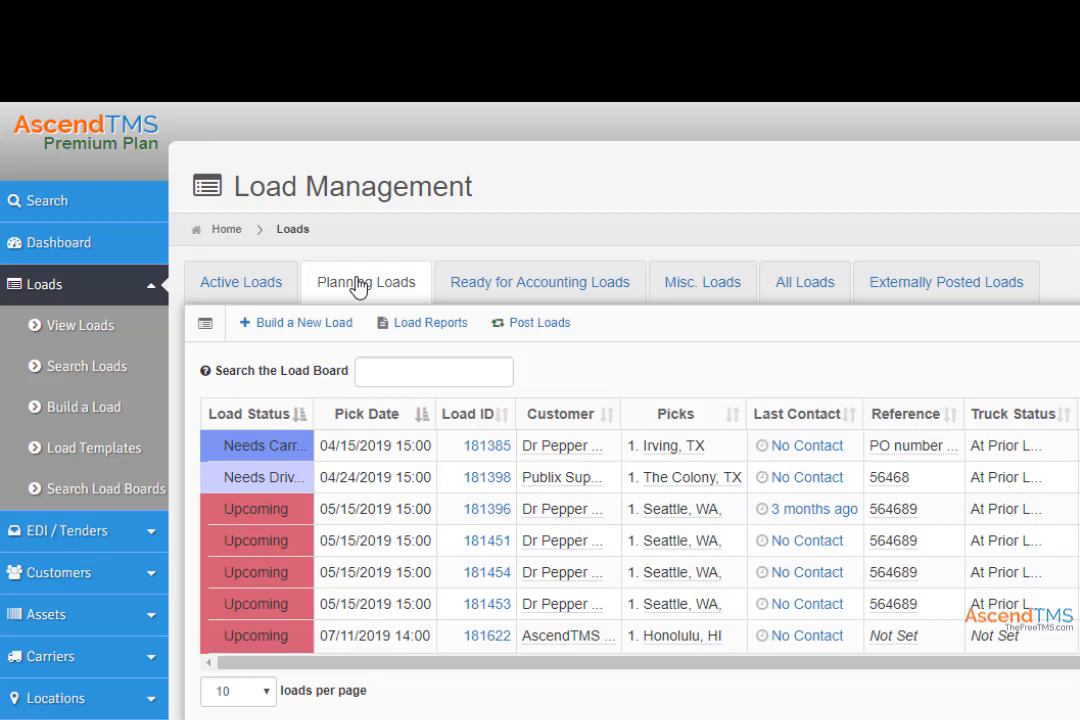
- Search the planning loads for 'upc' and dismiss the shortcuts menu for load 181385
click(432, 370)
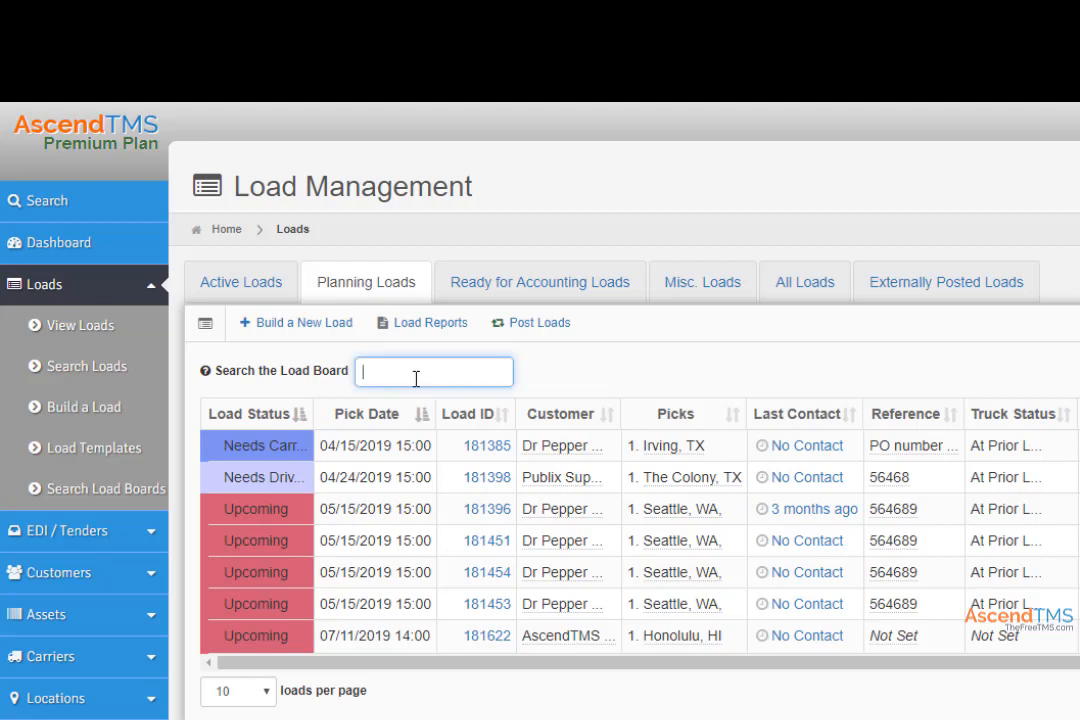
text(upc)
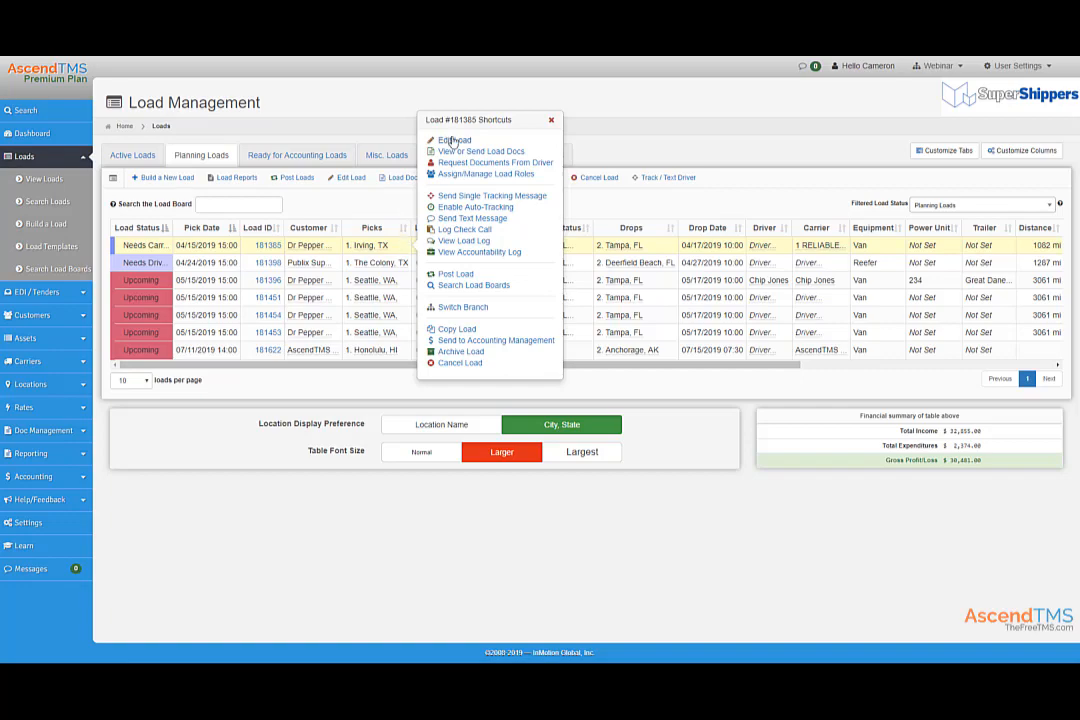
click(456, 140)
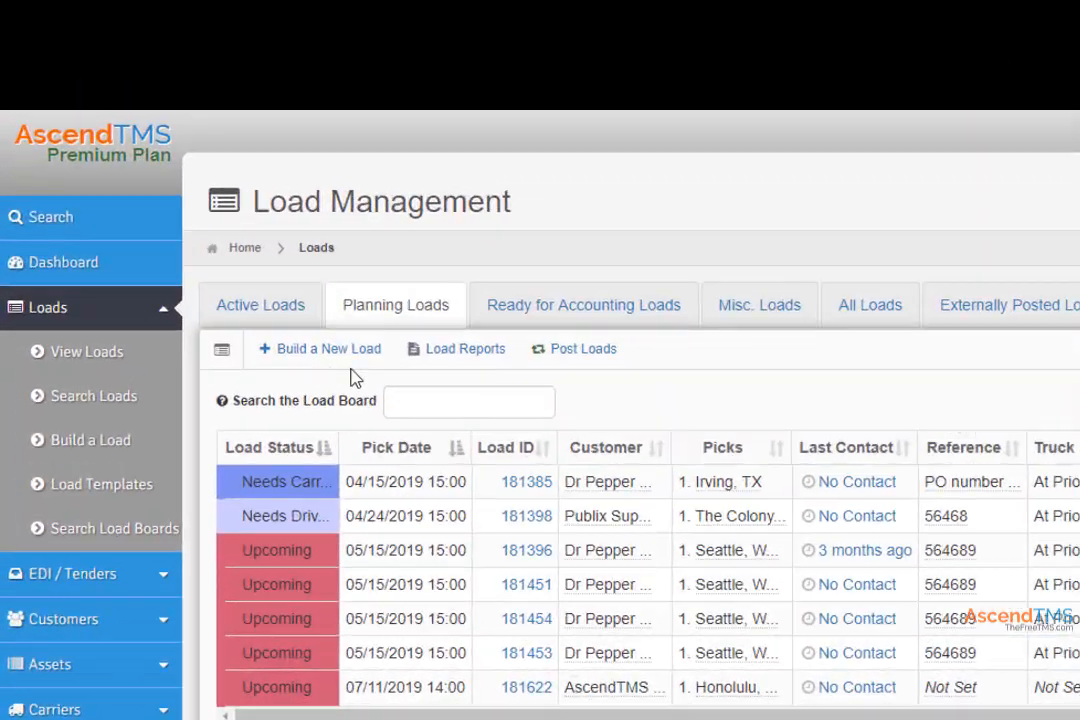
- Bring up the Load Posting window with every load board checked for each planning load
click(584, 348)
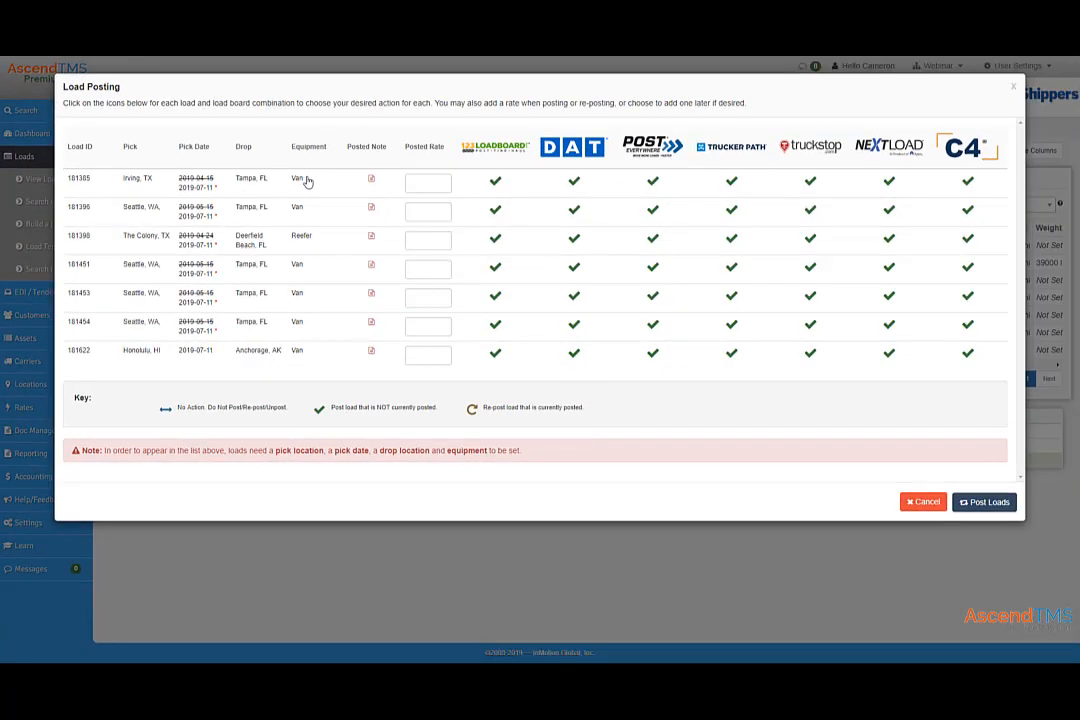
mouse_move(496, 184)
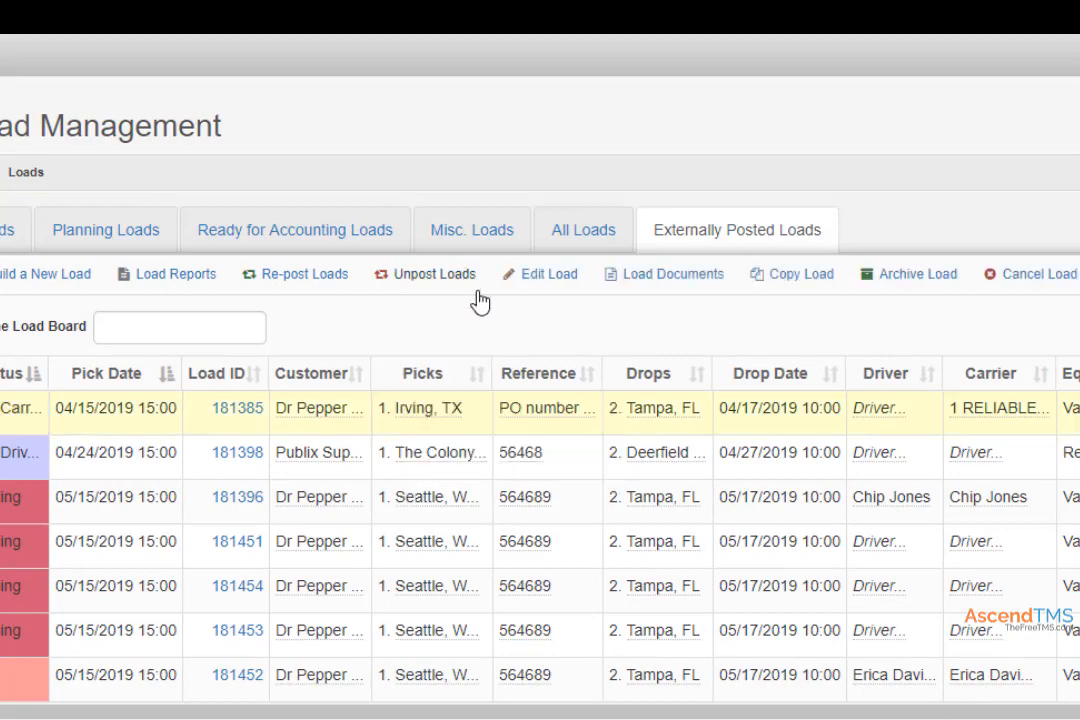
mouse_move(456, 322)
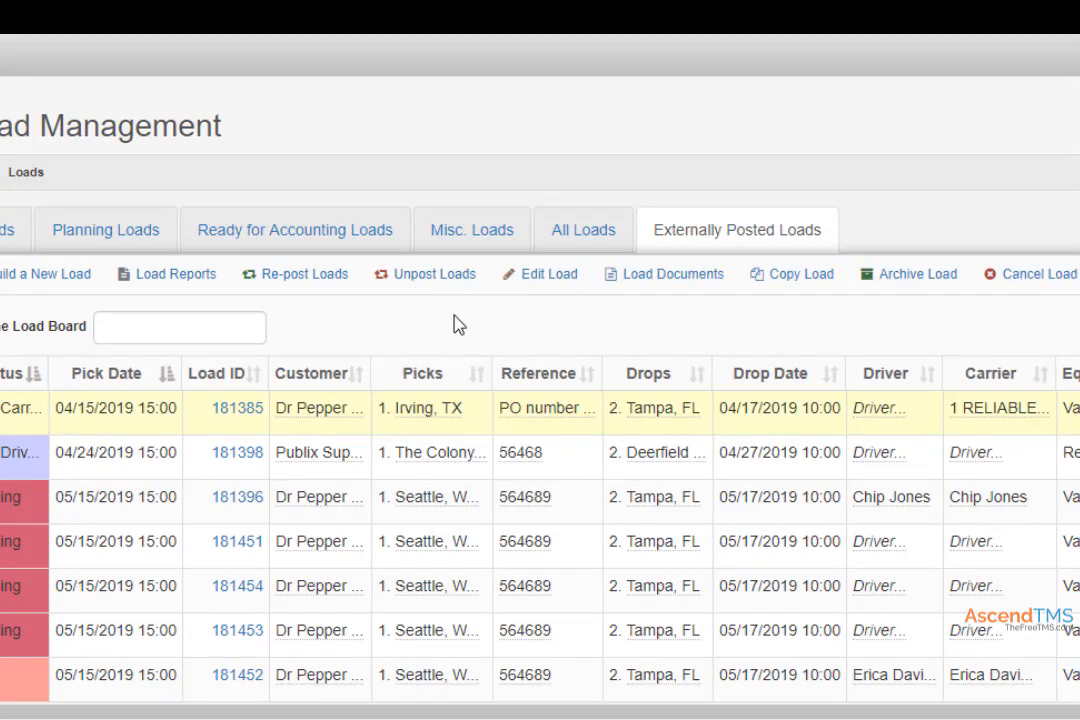